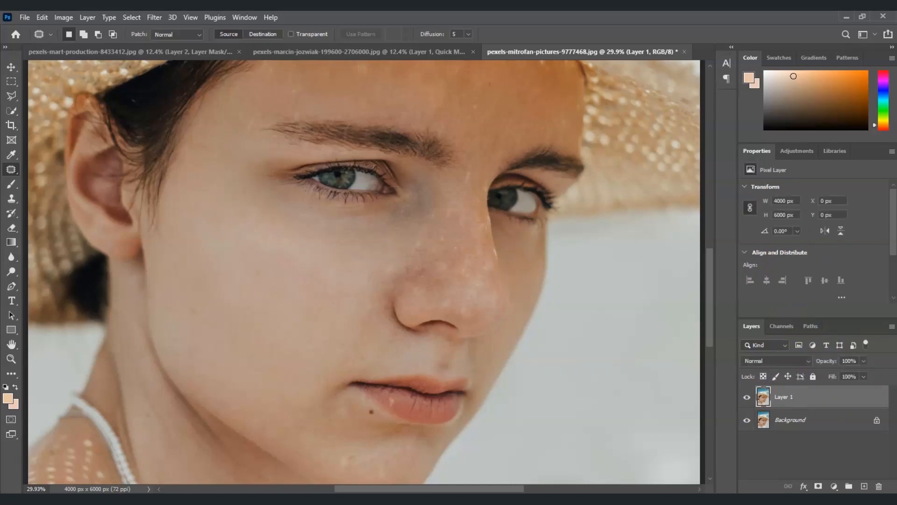
Step: Revert the document so only the locked Background layer with the sunspots remains
click(746, 396)
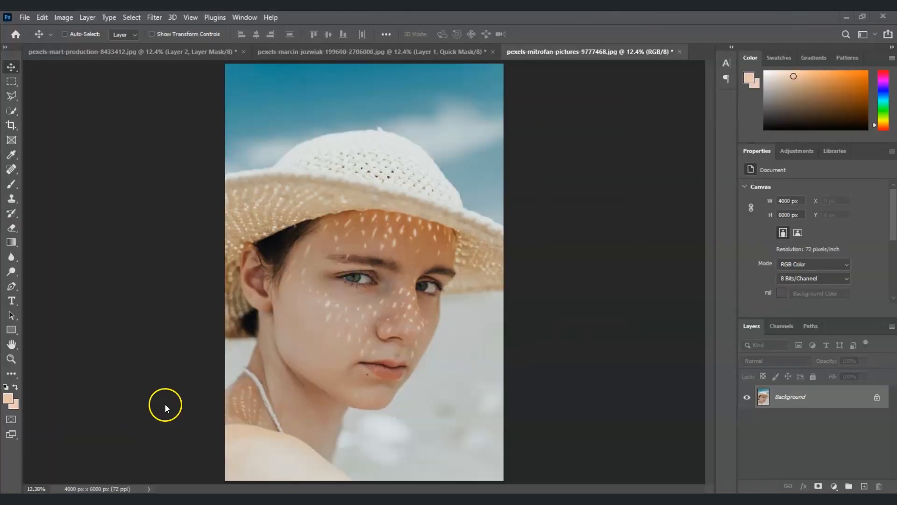
mouse_move(288, 347)
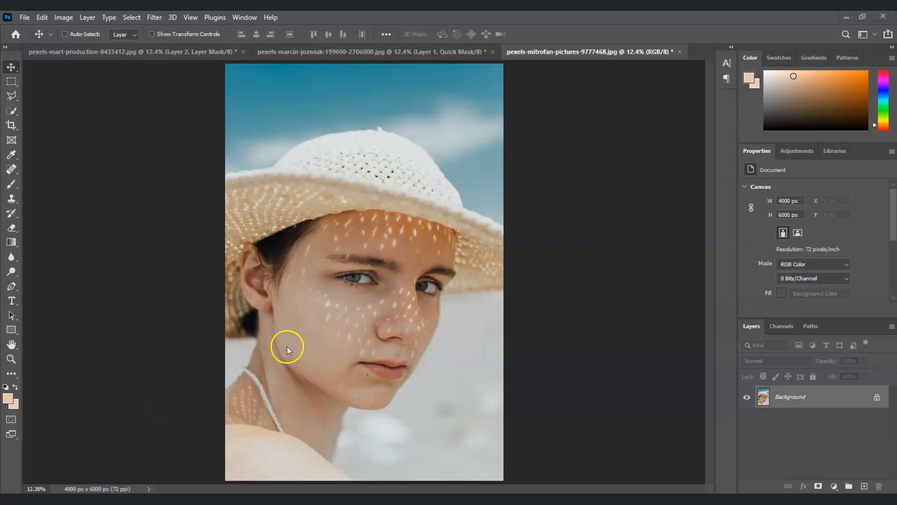
mouse_move(402, 249)
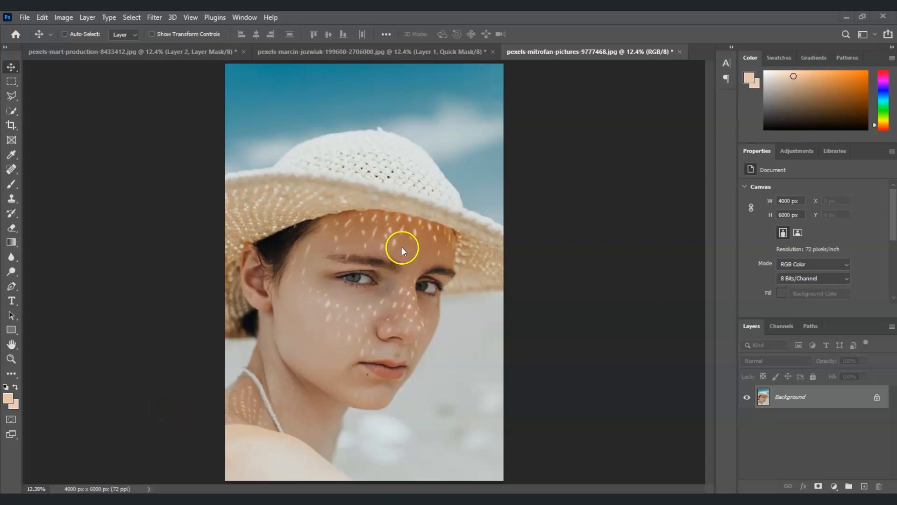
mouse_move(424, 348)
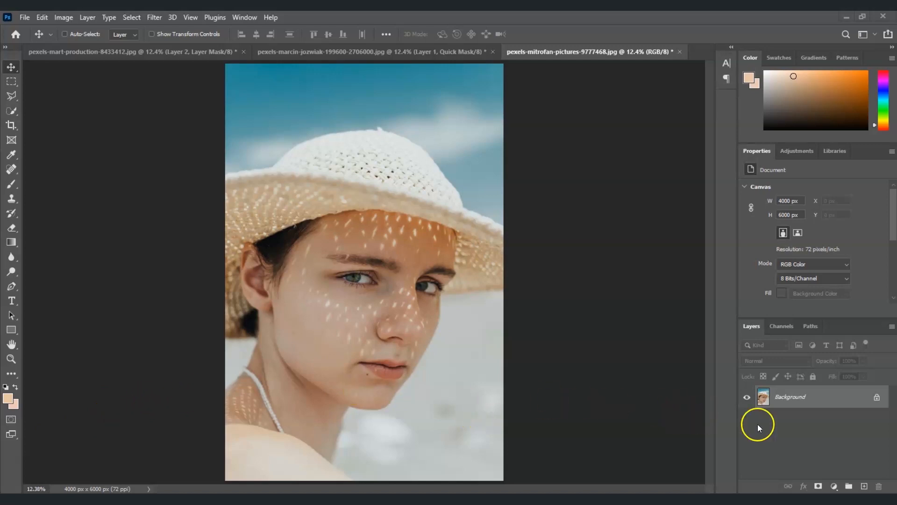
Step: Duplicate Background into Layer 1 (Ctrl+J) and choose the Patch Tool from the healing flyout
double_click(790, 396)
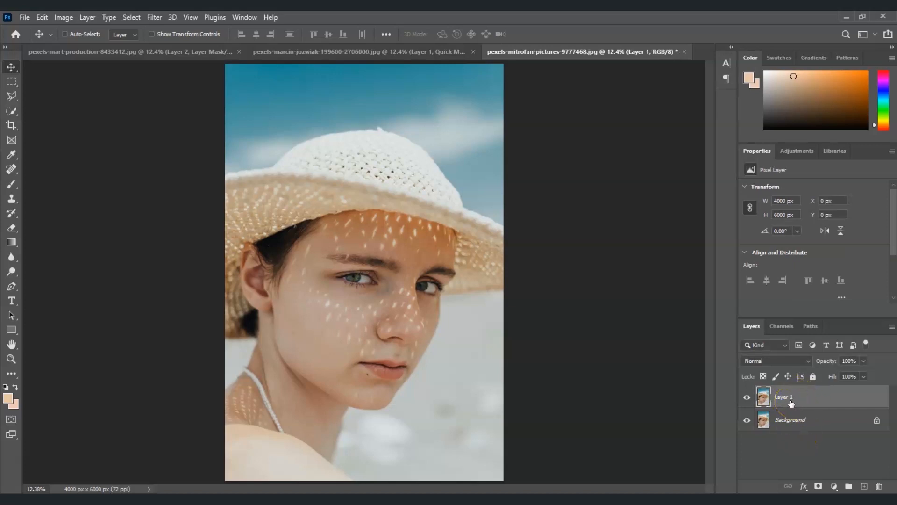
mouse_move(784, 396)
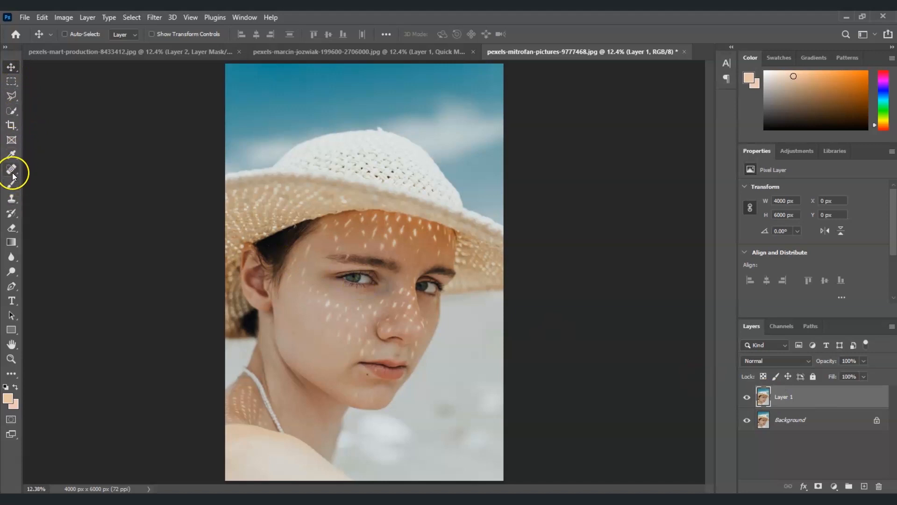
mouse_move(12, 170)
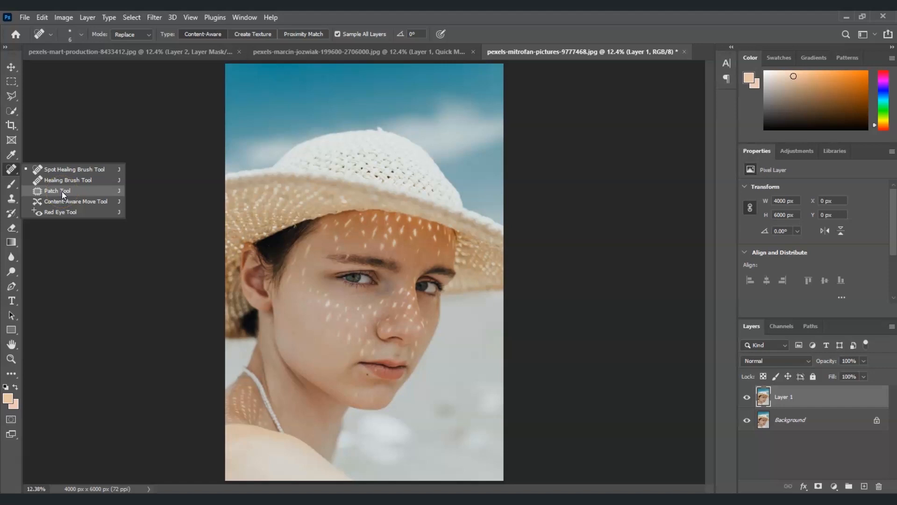
click(57, 191)
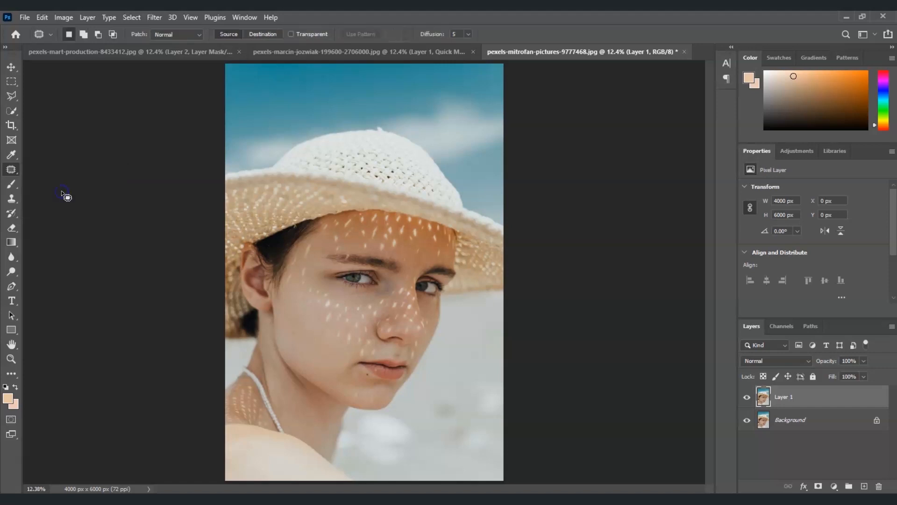
mouse_move(225, 355)
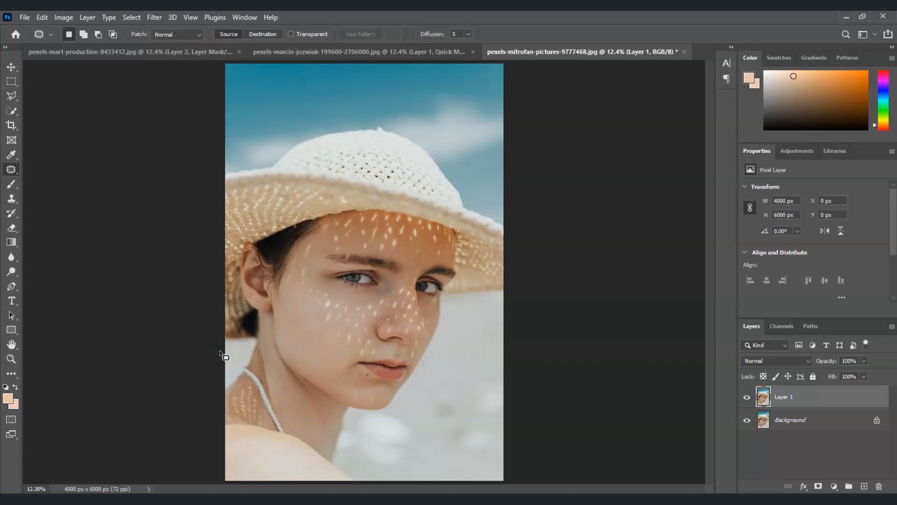
mouse_move(243, 313)
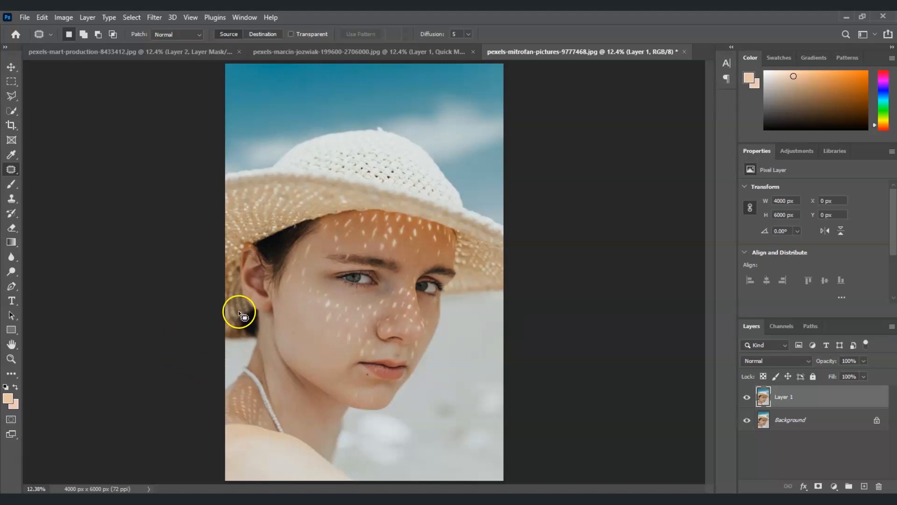
mouse_move(12, 359)
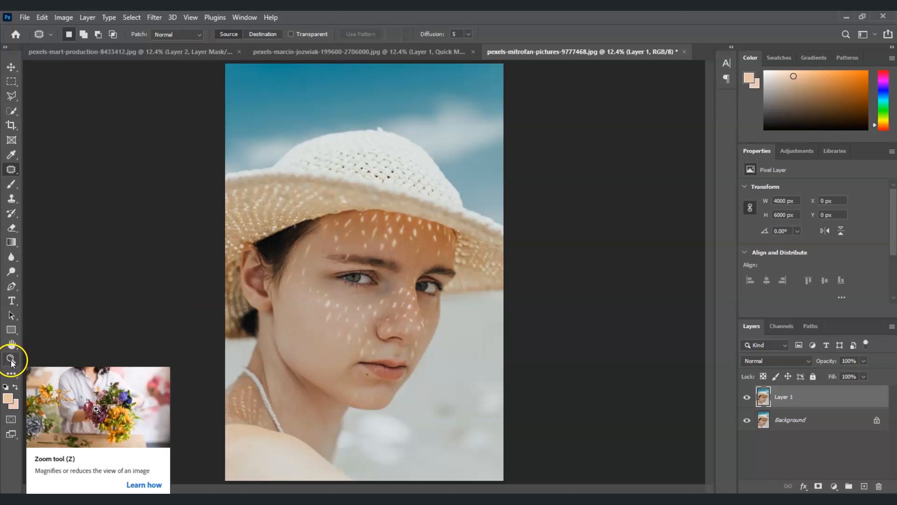
Step: Zoom into the face and patch the temple sunspot beside the eyebrow from clean skin below
click(11, 359)
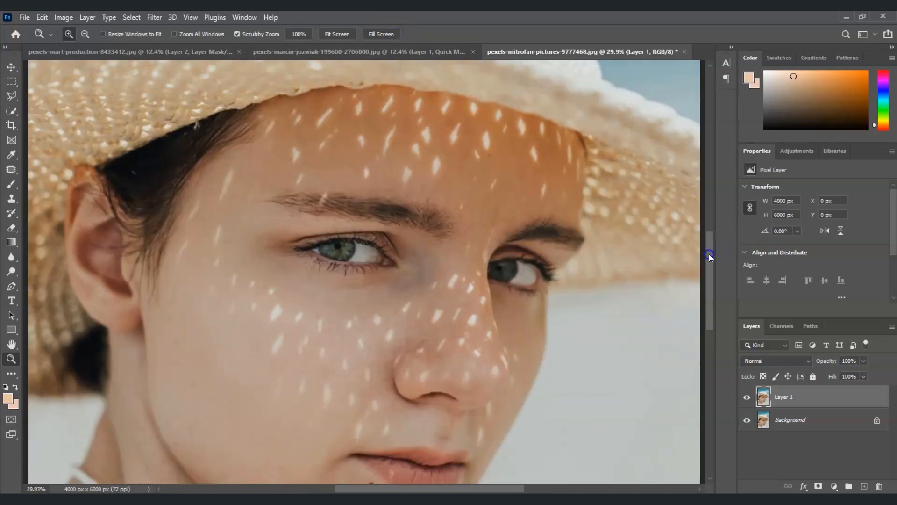
mouse_move(34, 175)
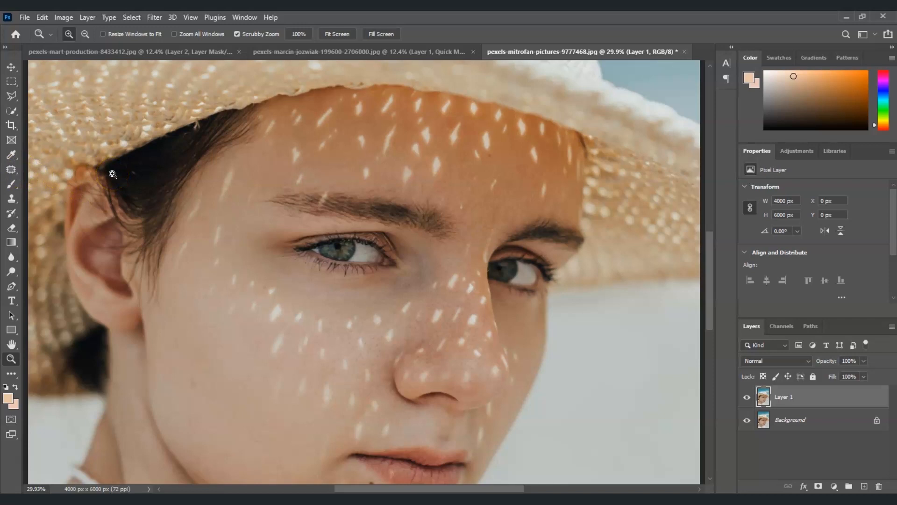
click(11, 169)
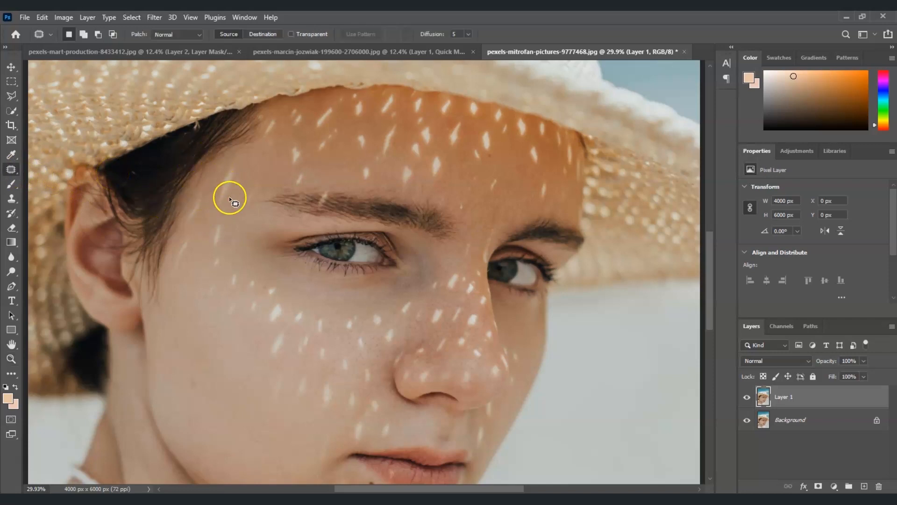
mouse_move(246, 188)
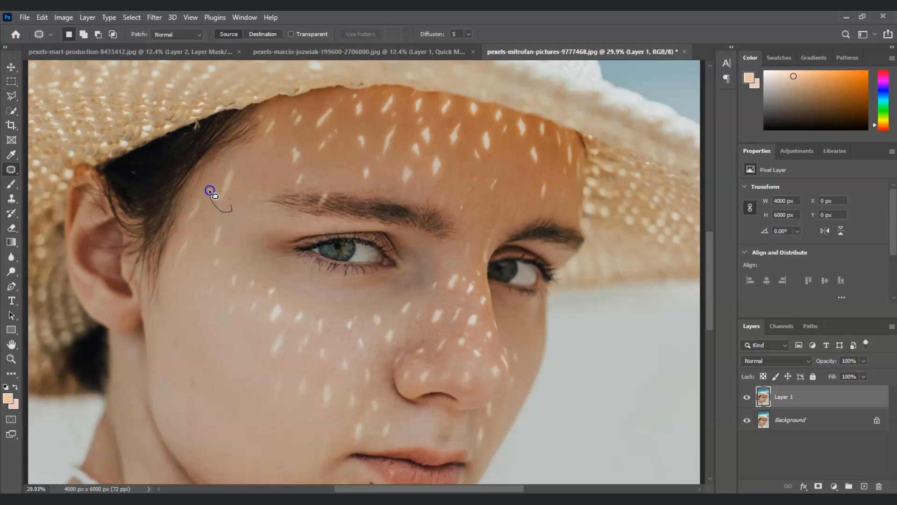
drag(210, 191, 240, 205)
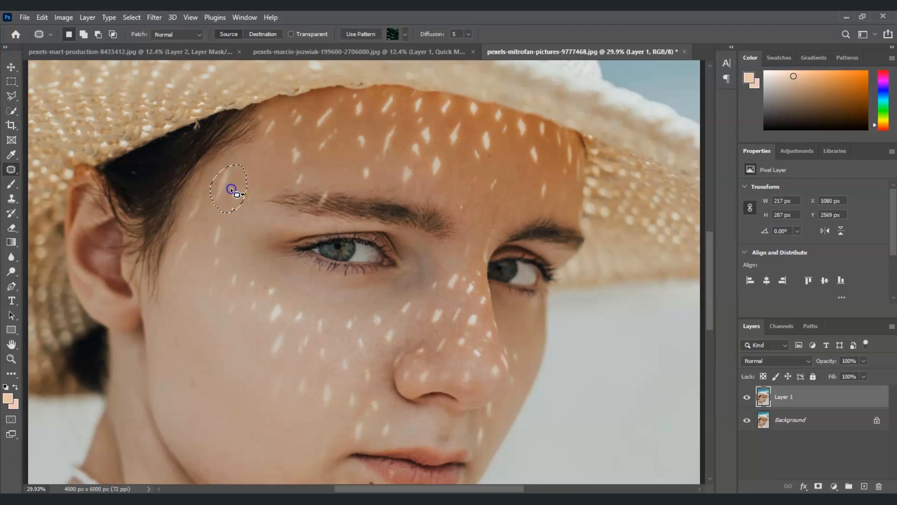
drag(231, 190, 240, 212)
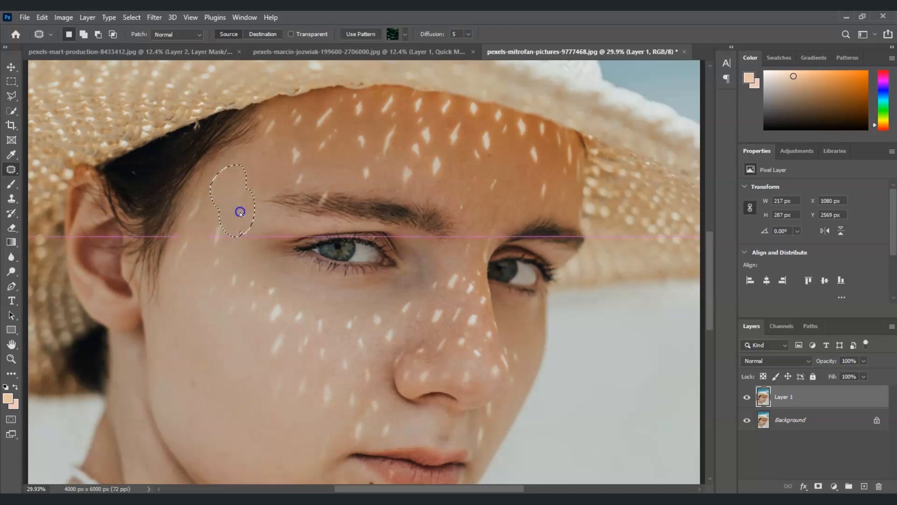
drag(239, 212, 245, 234)
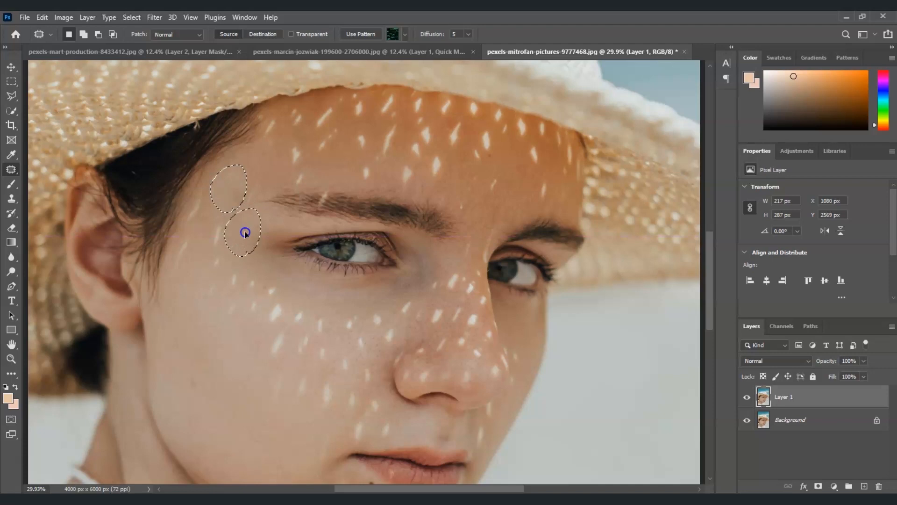
click(245, 234)
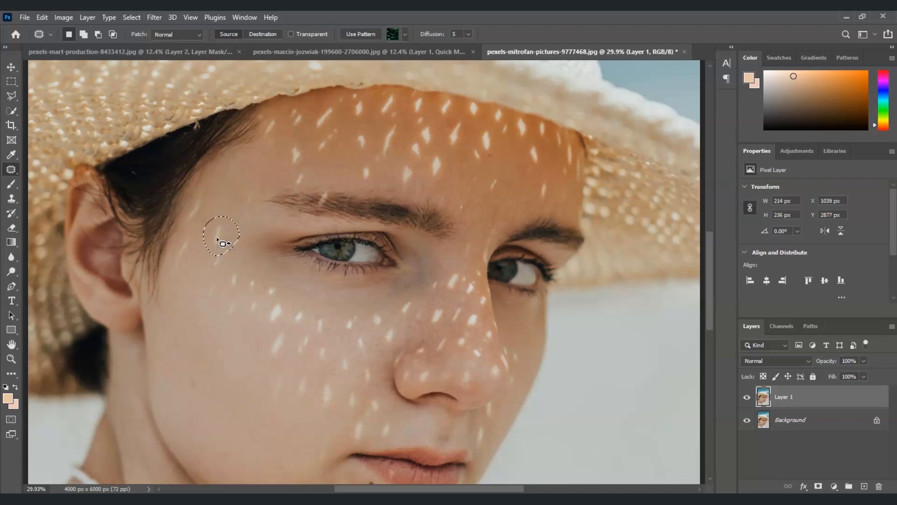
Step: Patch the spots left of the eyebrow, on the upper cheek, under the eye corner and beside the nose
drag(223, 239, 247, 273)
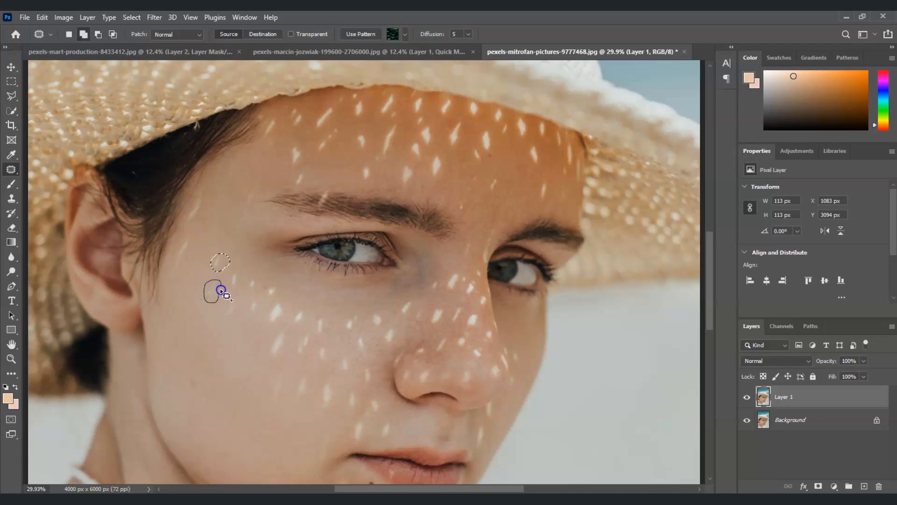
drag(221, 289, 216, 300)
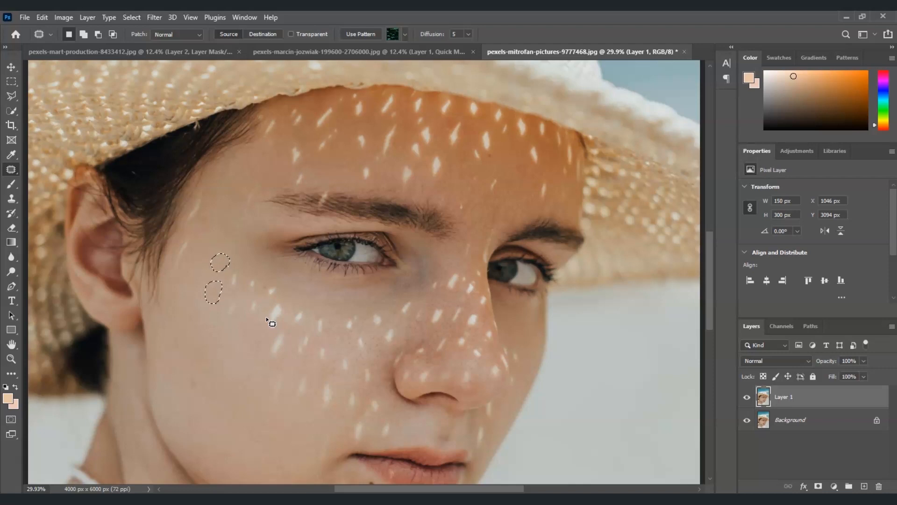
mouse_move(235, 315)
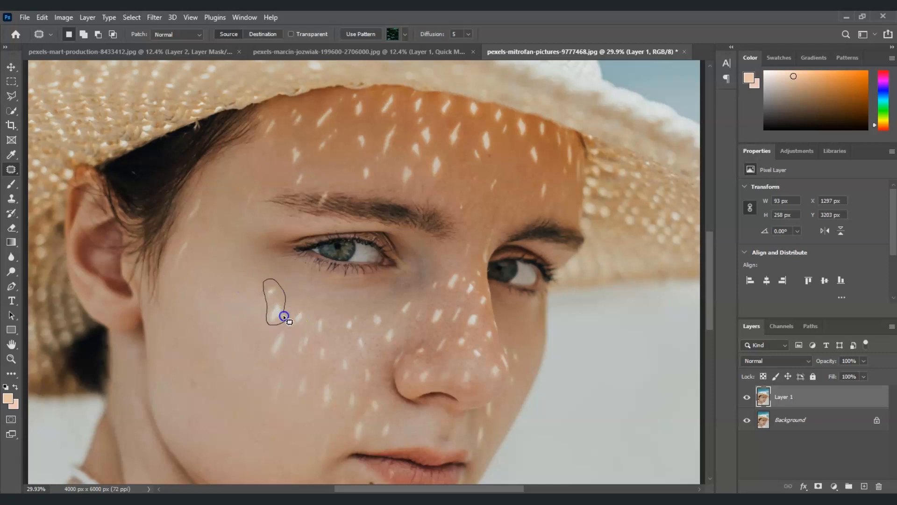
drag(284, 318, 312, 399)
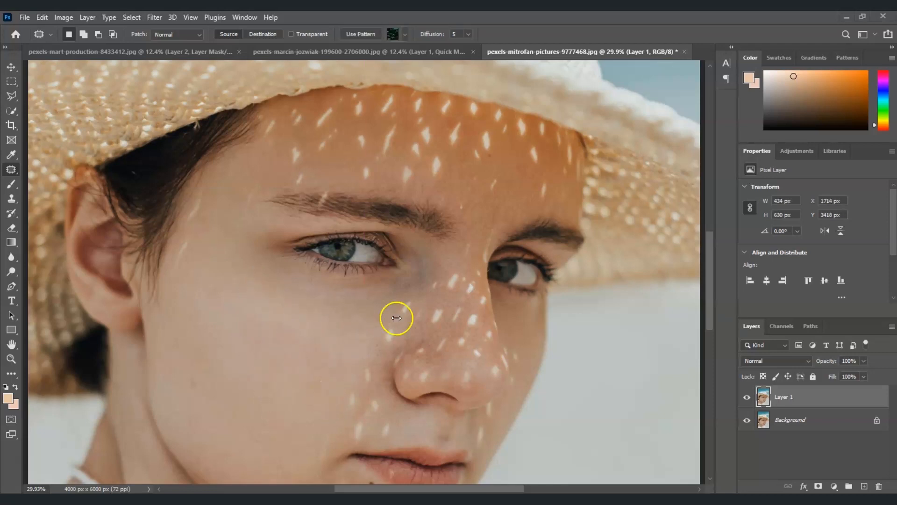
drag(396, 318, 380, 328)
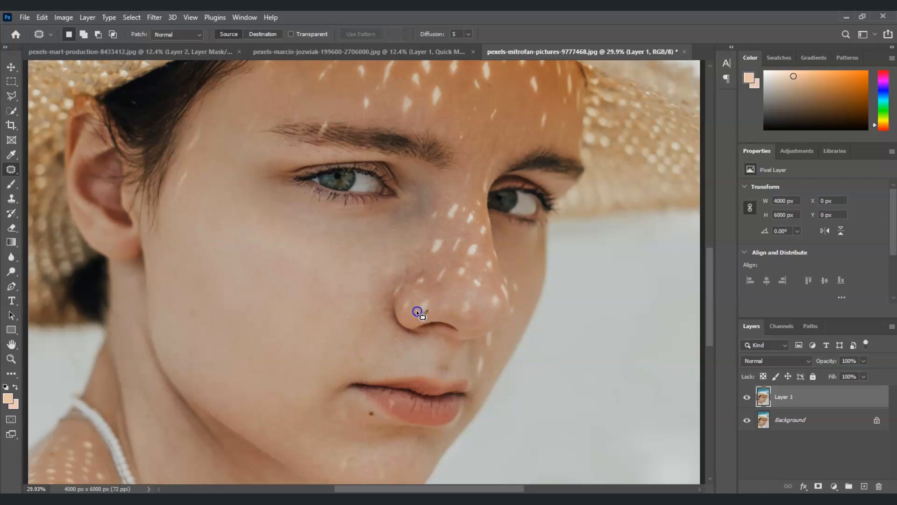
Step: Patch the sunspots on the nose tip, the forehead under the brim and the right forehead
drag(423, 315, 433, 254)
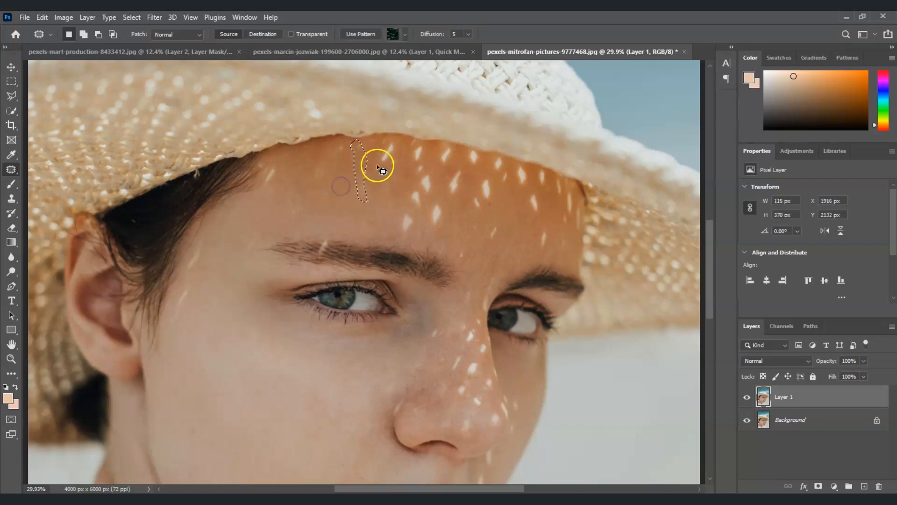
drag(377, 170, 450, 166)
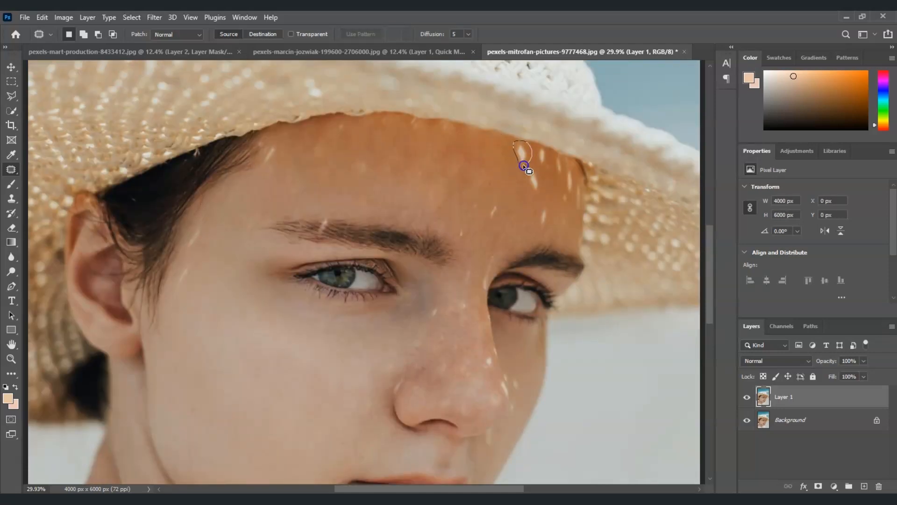
drag(523, 166, 578, 197)
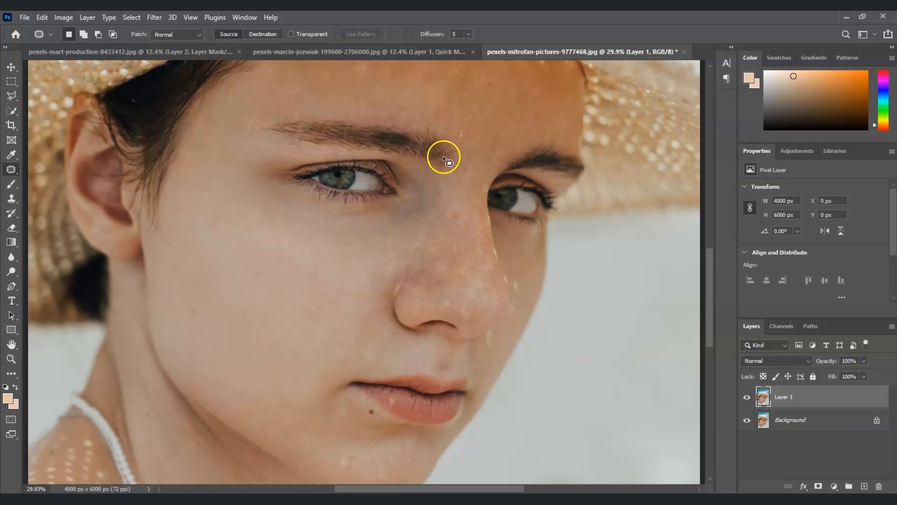
mouse_move(409, 270)
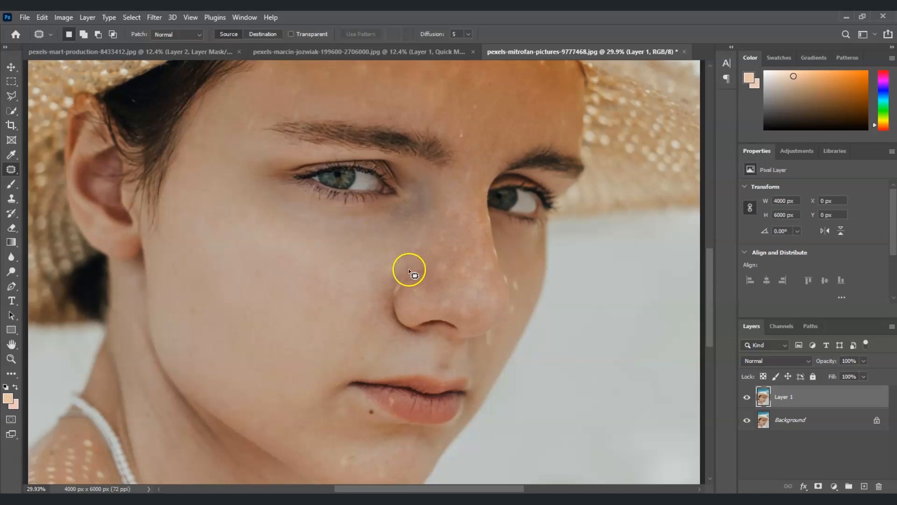
mouse_move(451, 147)
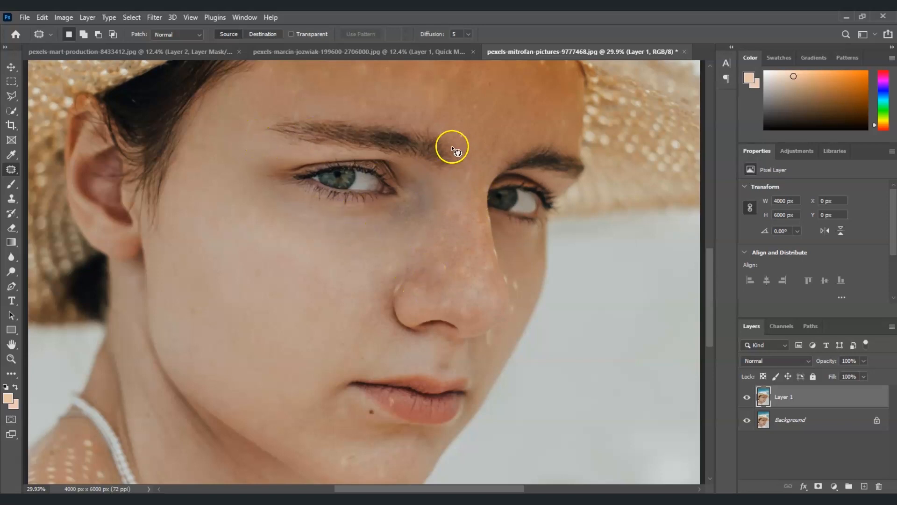
Step: Patch the bright spot above the right eyebrow and bring up Edit > Fade for it
drag(456, 146, 483, 137)
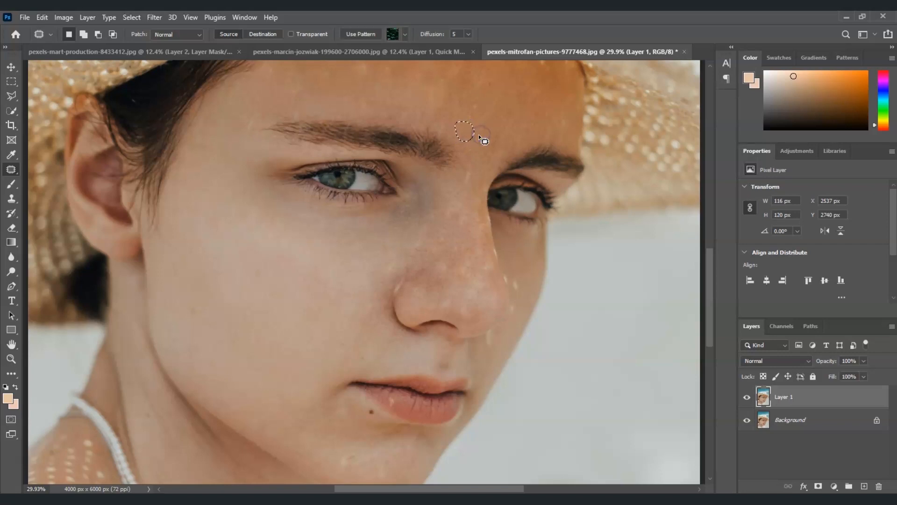
click(42, 17)
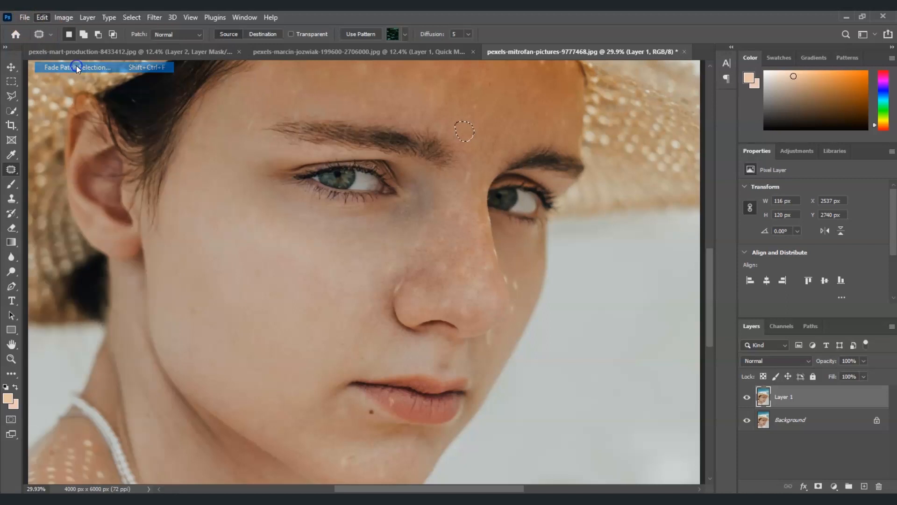
click(78, 68)
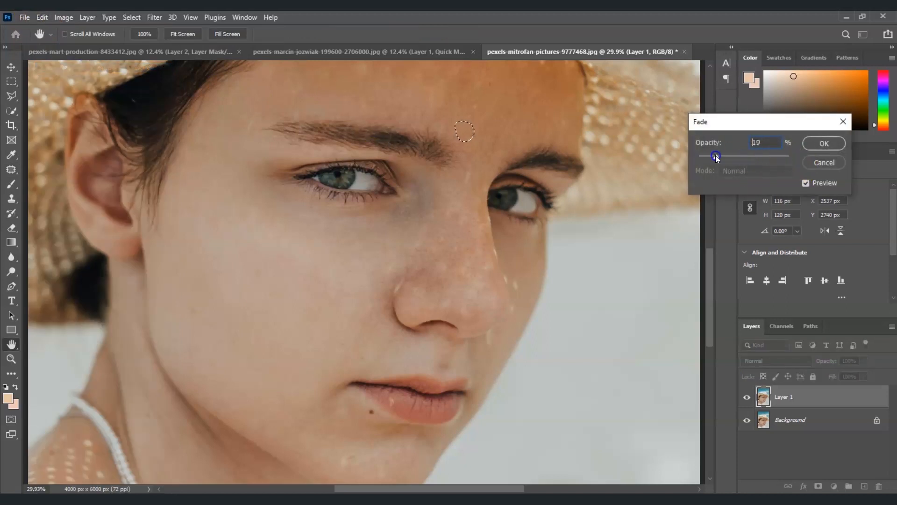
Step: Preview the fade from 0 through 56 and 74, settling the patch opacity at 72%
drag(716, 156, 694, 156)
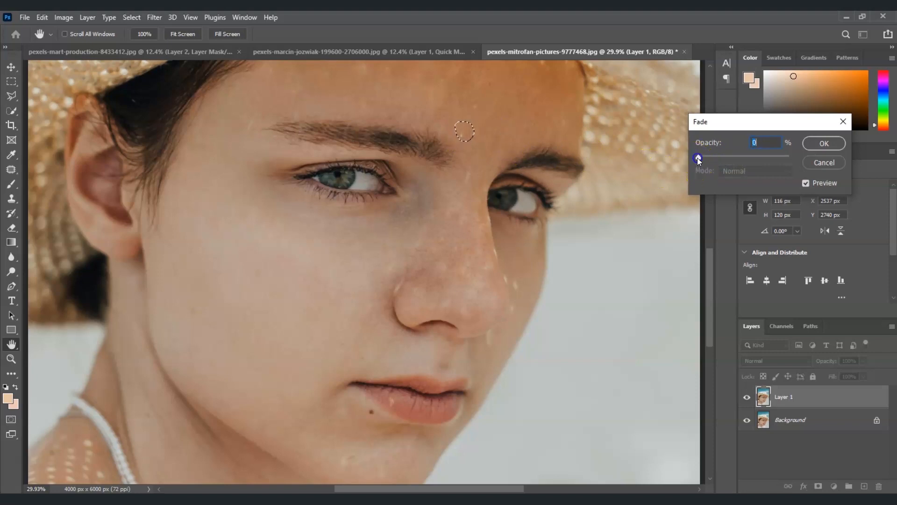
drag(699, 157, 749, 159)
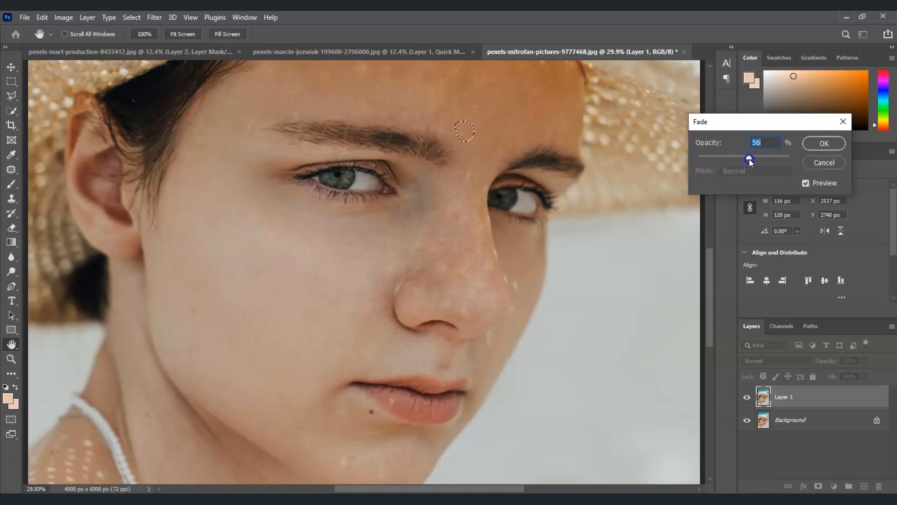
drag(750, 159, 785, 159)
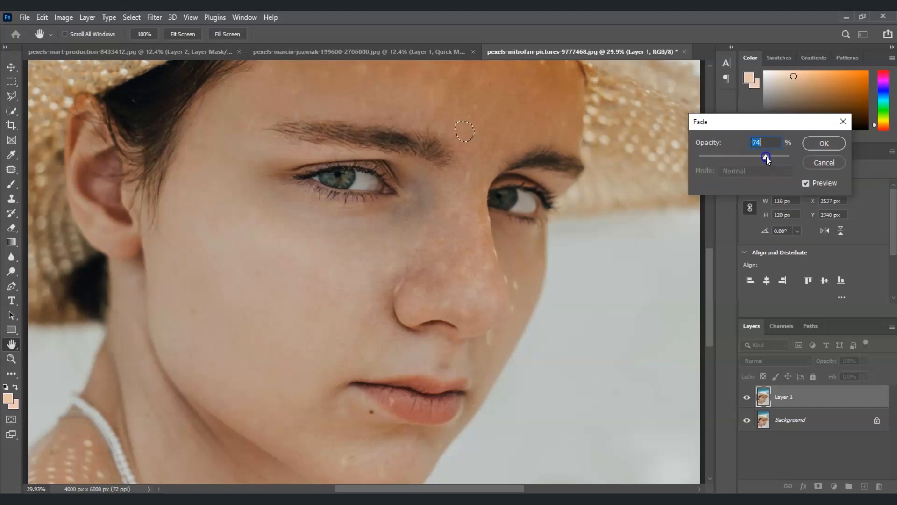
drag(767, 157, 764, 157)
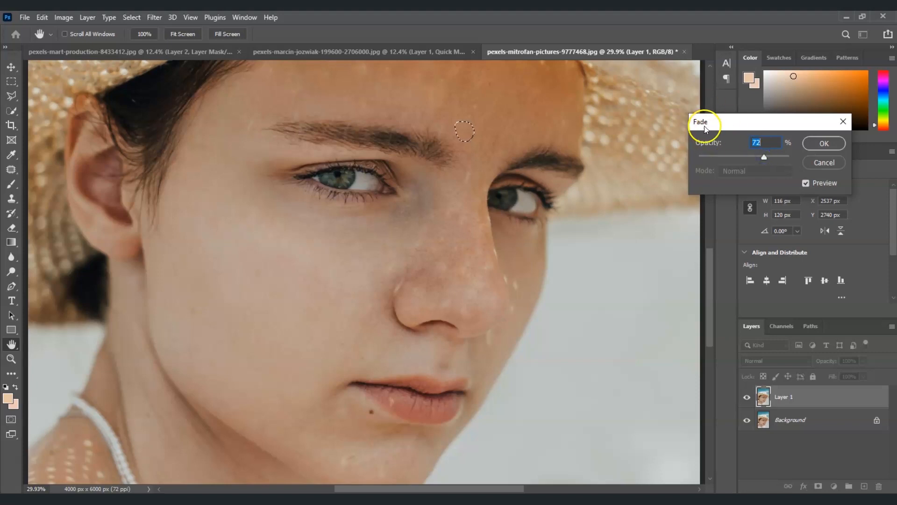
mouse_move(551, 137)
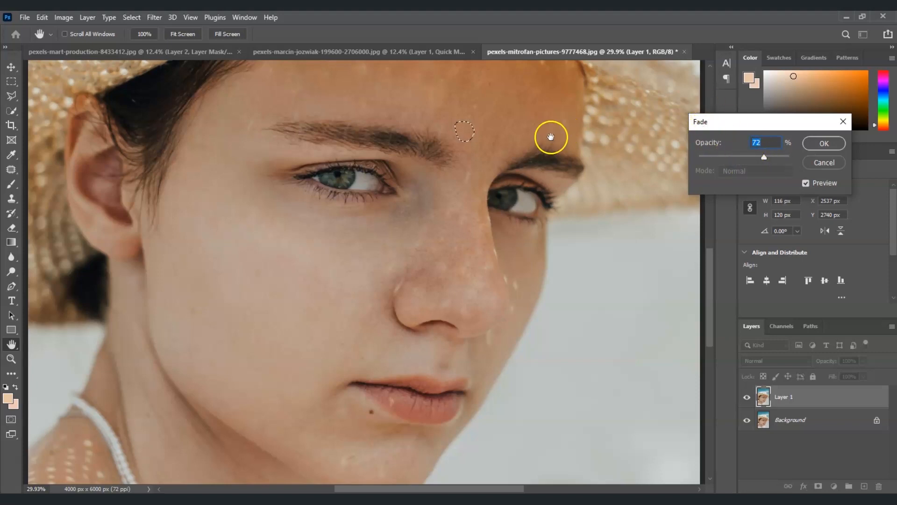
mouse_move(499, 200)
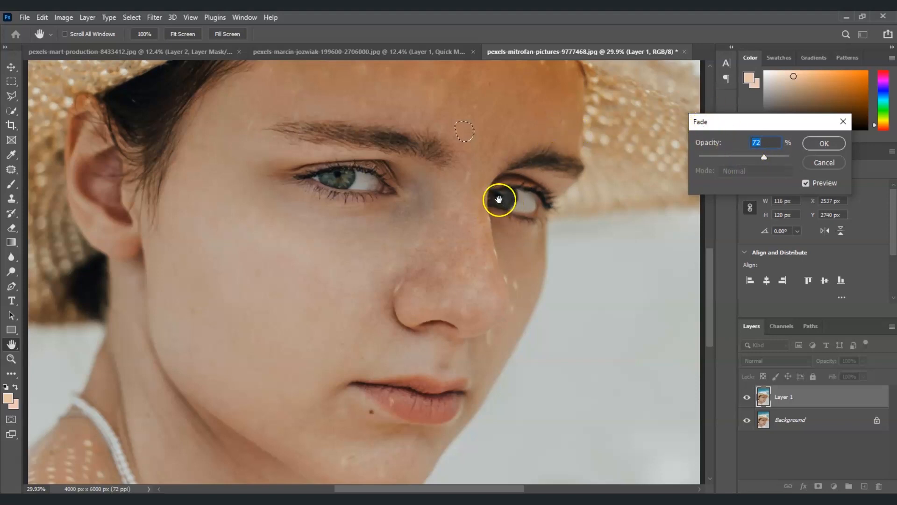
mouse_move(487, 226)
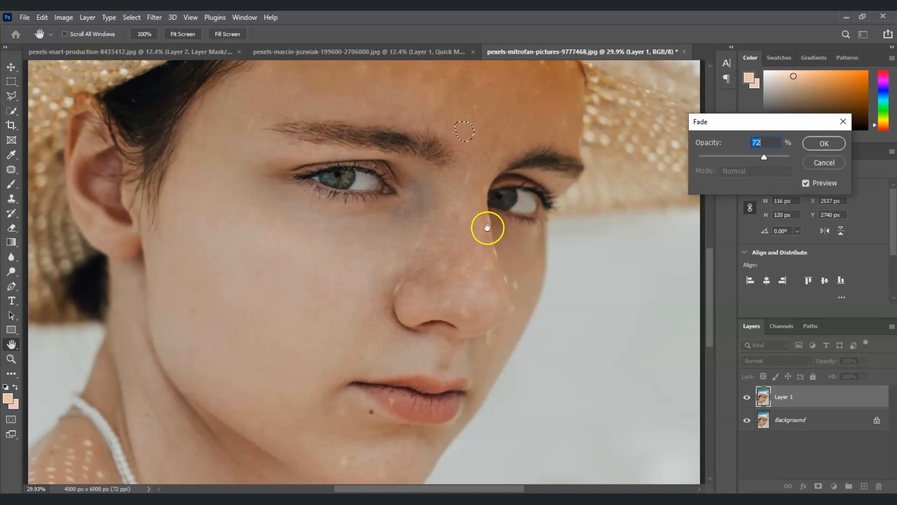
mouse_move(44, 213)
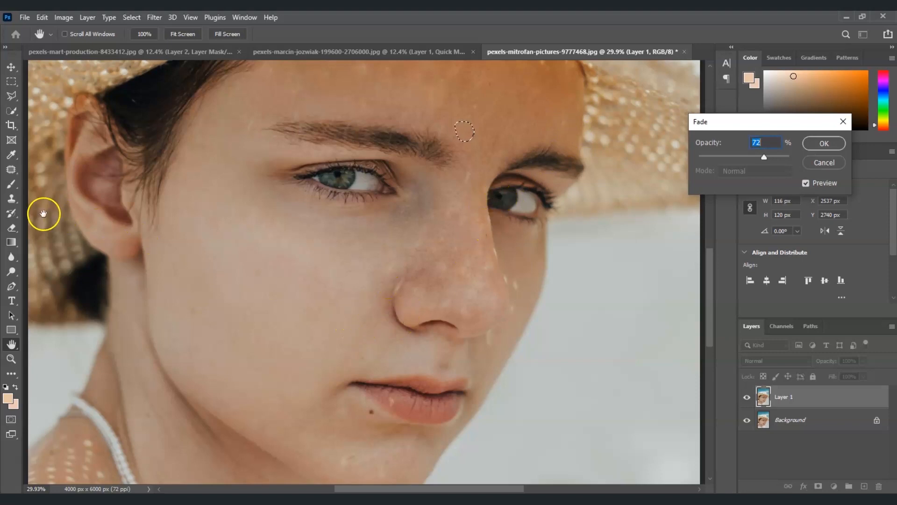
Step: Confirm the 72% fade, patch the spots beside and below the nose, then hide Layer 1
click(822, 143)
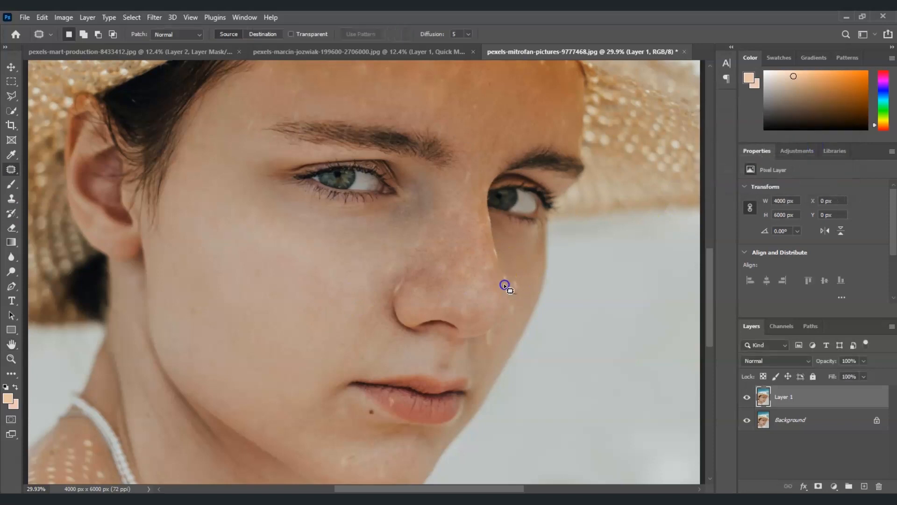
drag(505, 286, 483, 338)
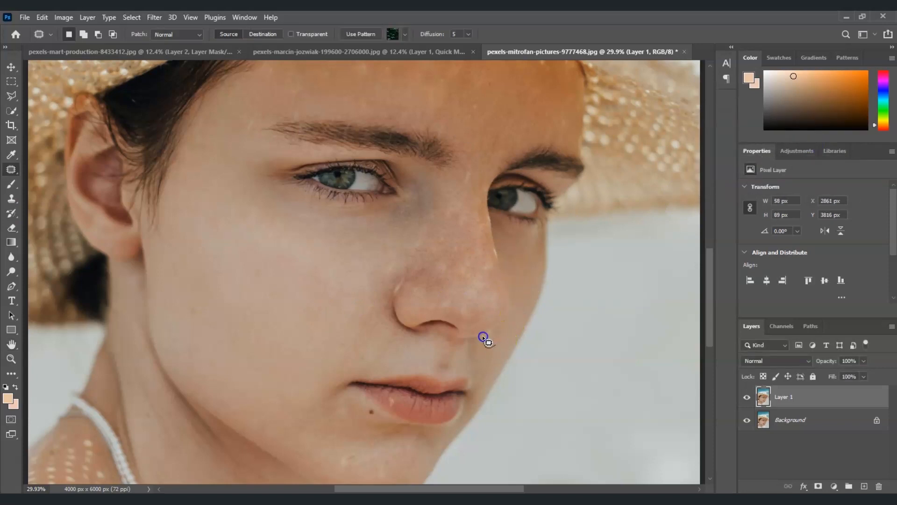
drag(486, 337, 398, 283)
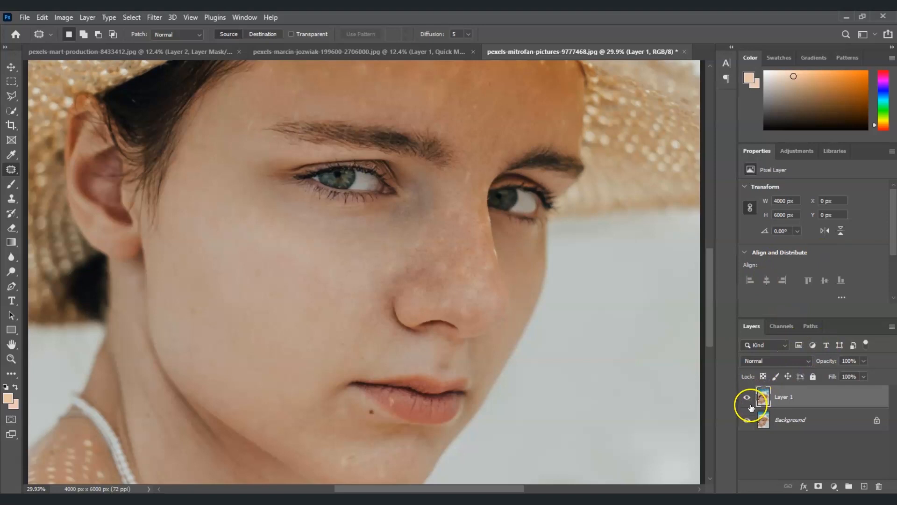
click(747, 399)
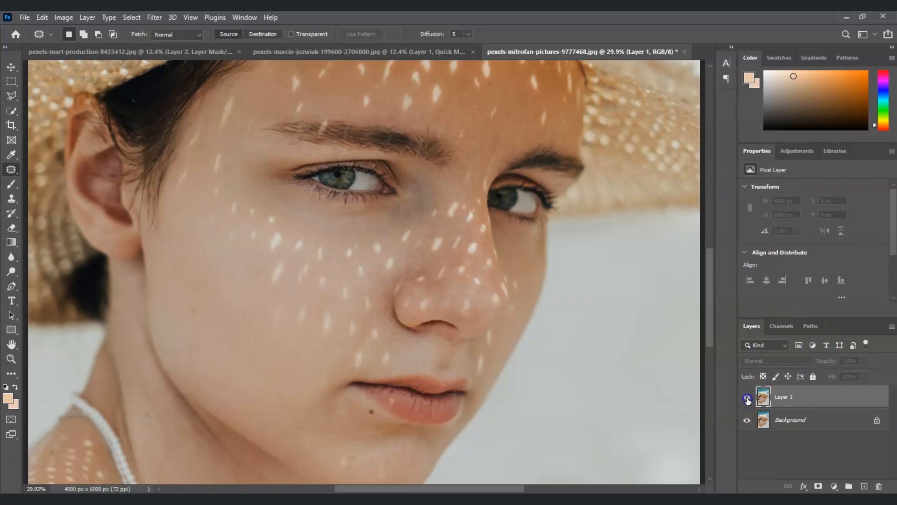